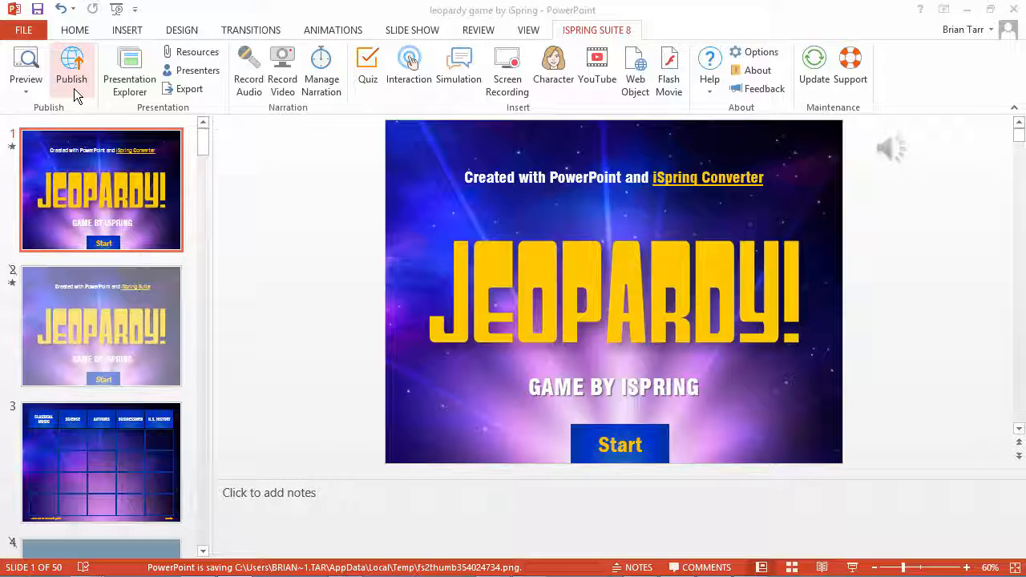
Choose iSpring Cloud as the publish destination and confirm the cloud account details
left_click(71, 64)
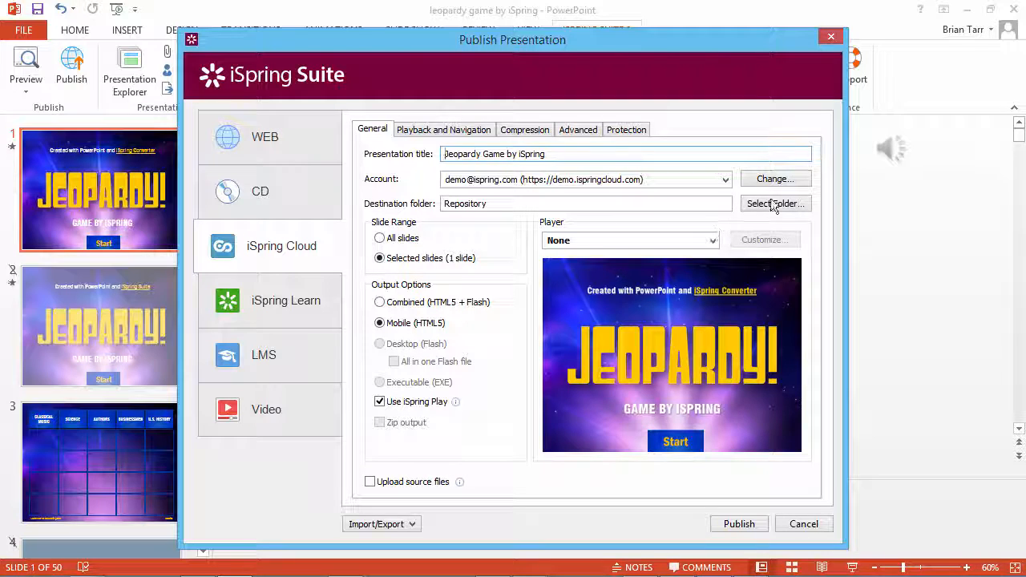
left_click(774, 179)
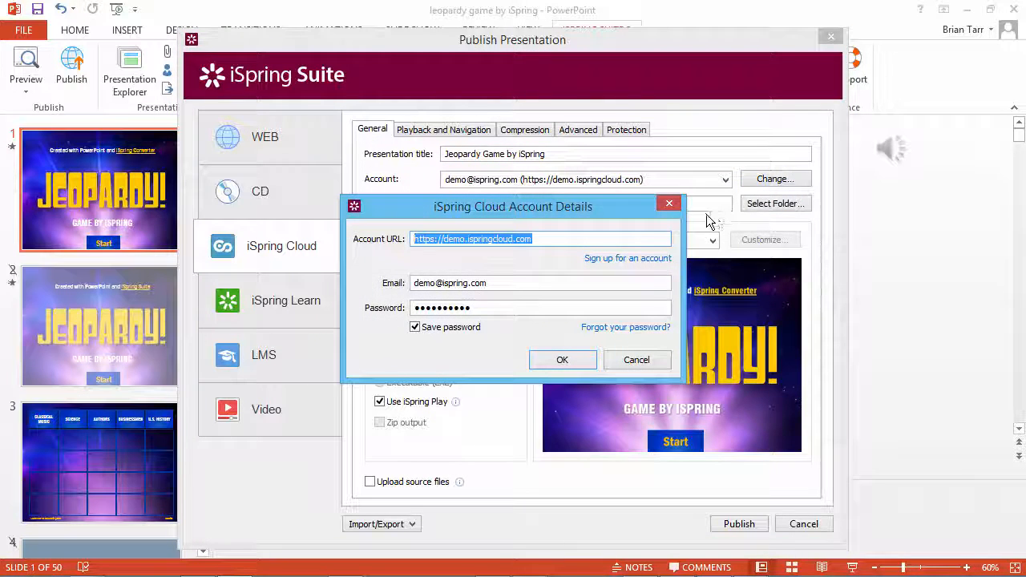
mouse_move(629, 269)
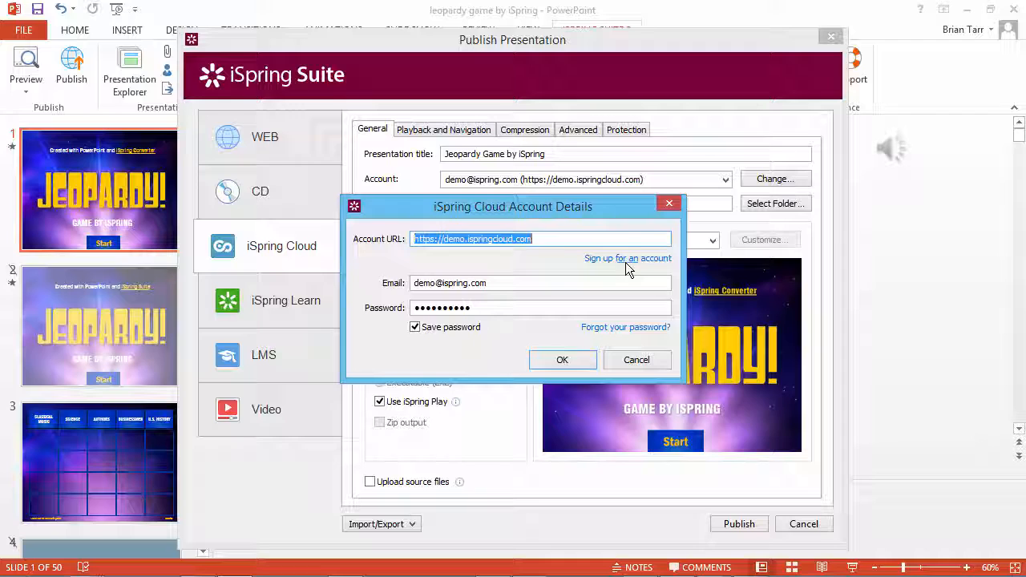
mouse_move(628, 258)
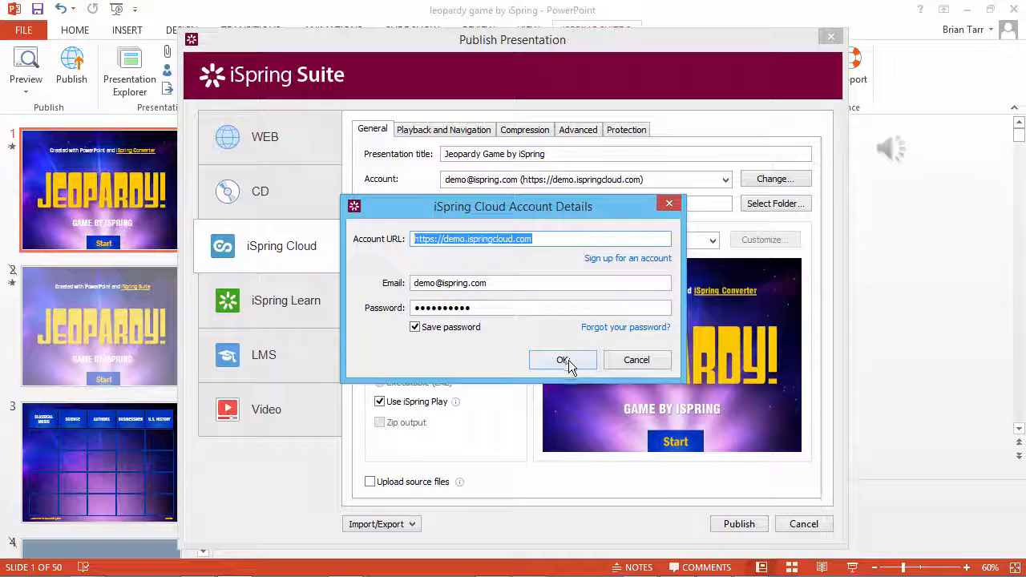
left_click(562, 359)
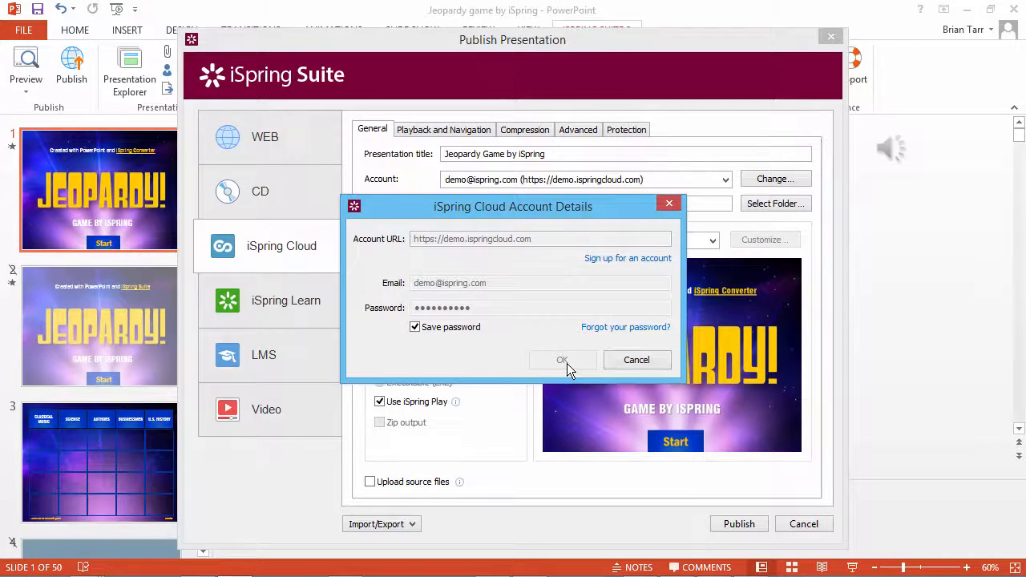
left_click(561, 360)
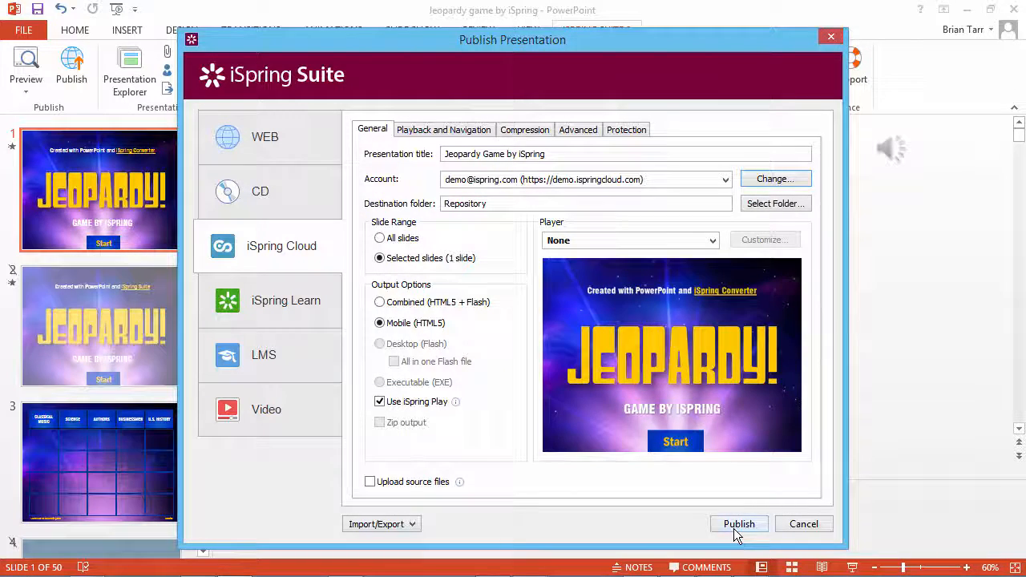
Upload the Jeopardy game to iSpring Cloud and open it for online management
left_click(738, 524)
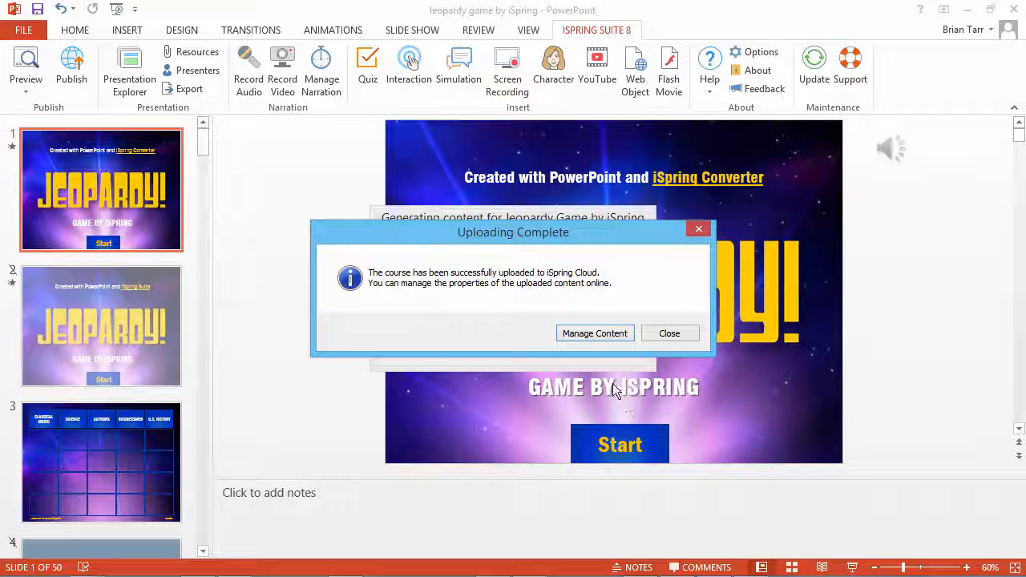
mouse_move(595, 333)
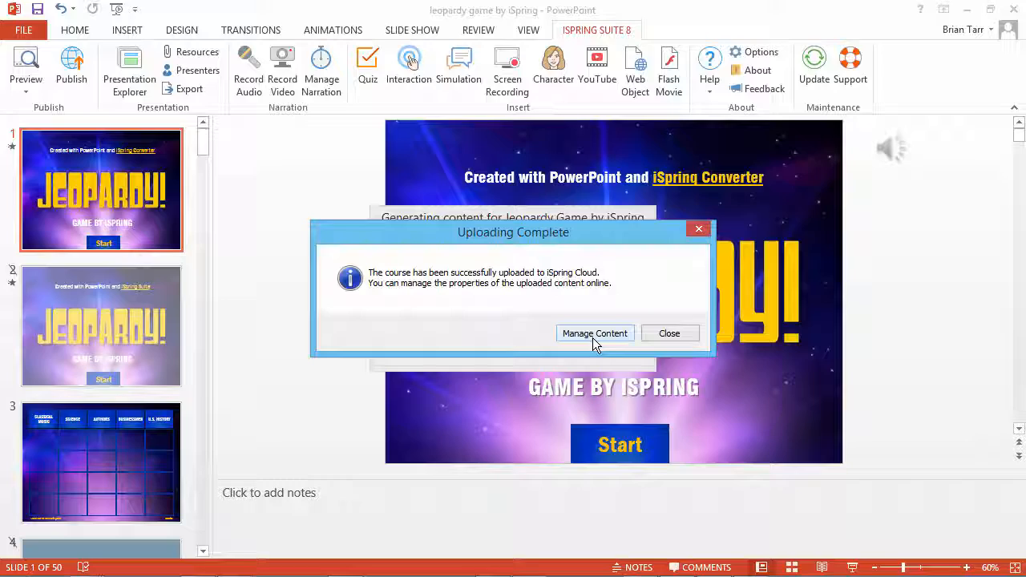
left_click(595, 333)
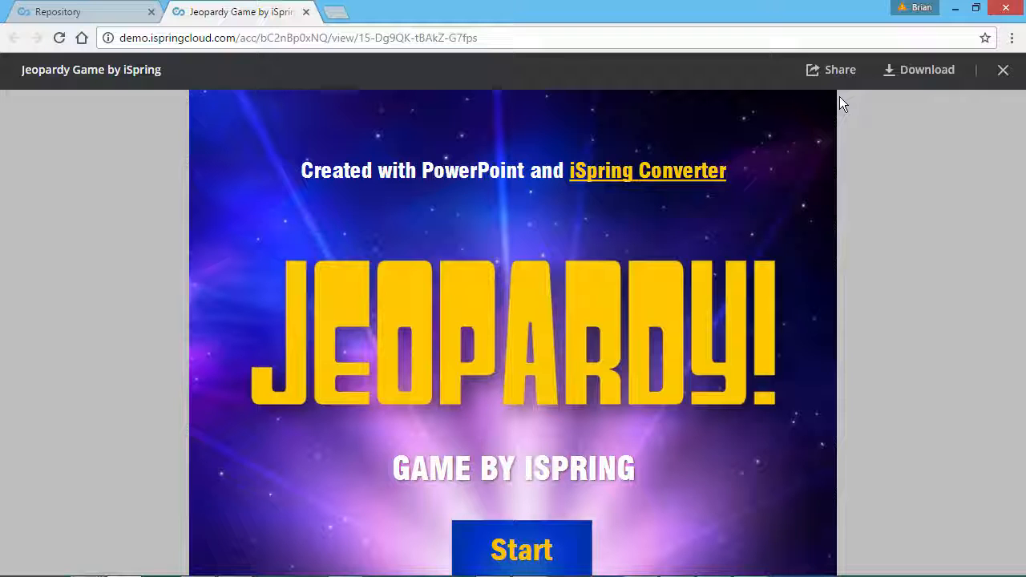
Turn on public Link Access in the game's Share settings
left_click(840, 70)
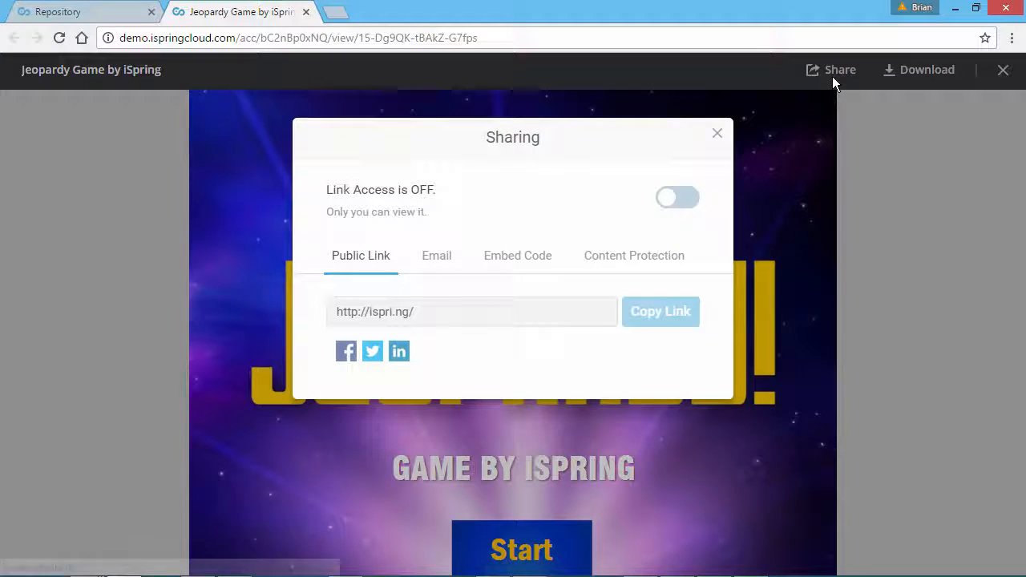
mouse_move(704, 178)
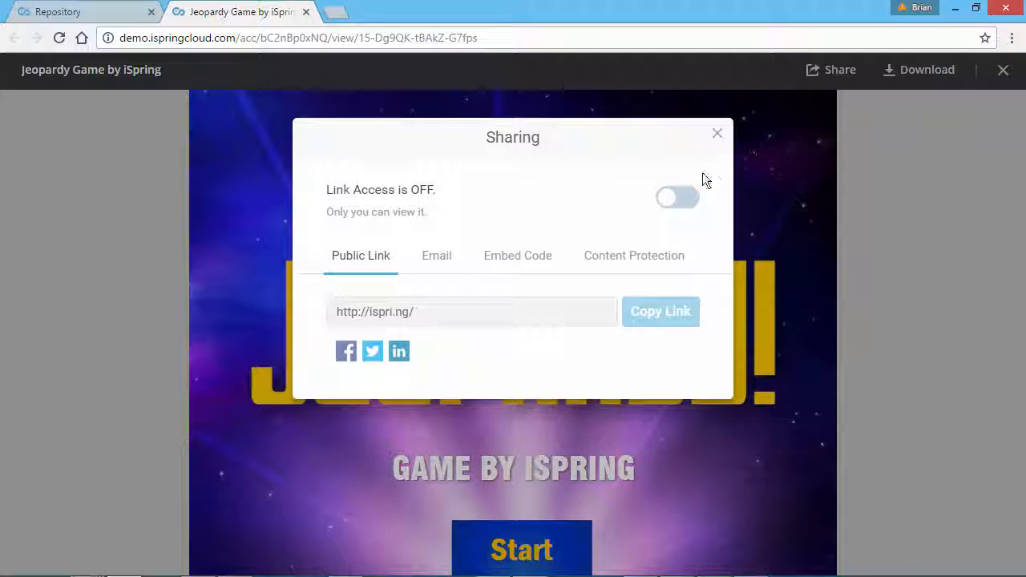
mouse_move(678, 198)
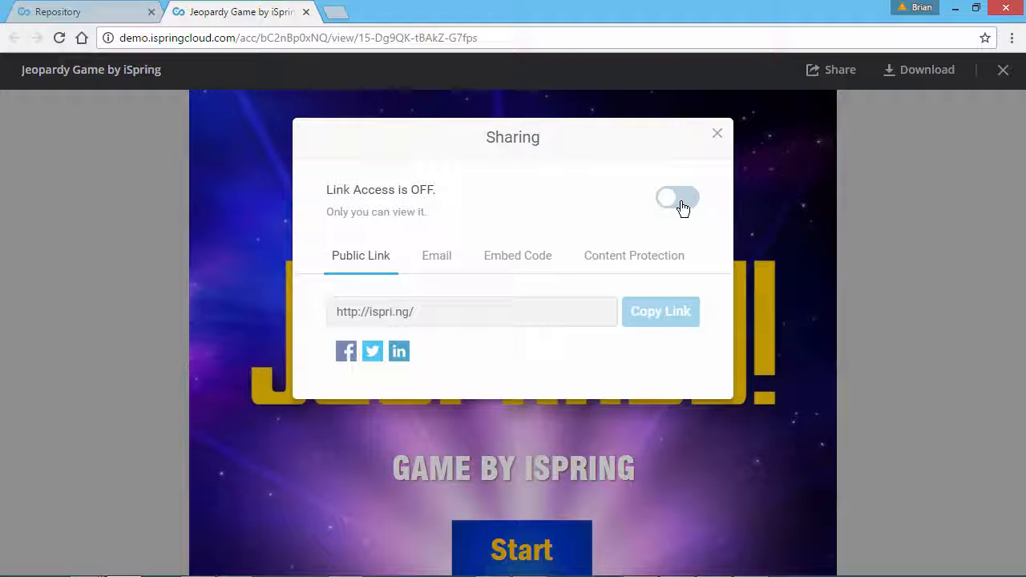
left_click(676, 197)
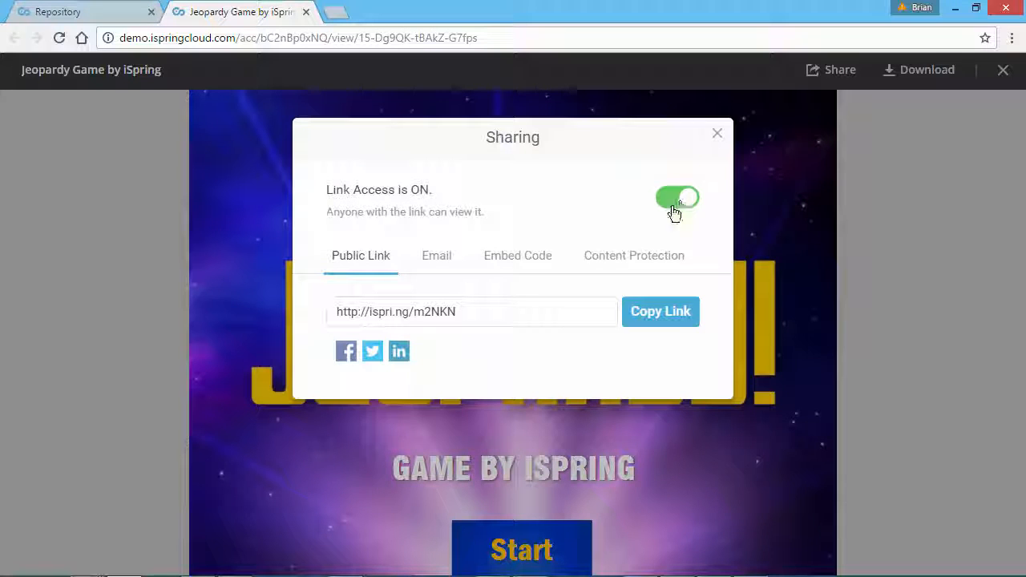
left_click(517, 254)
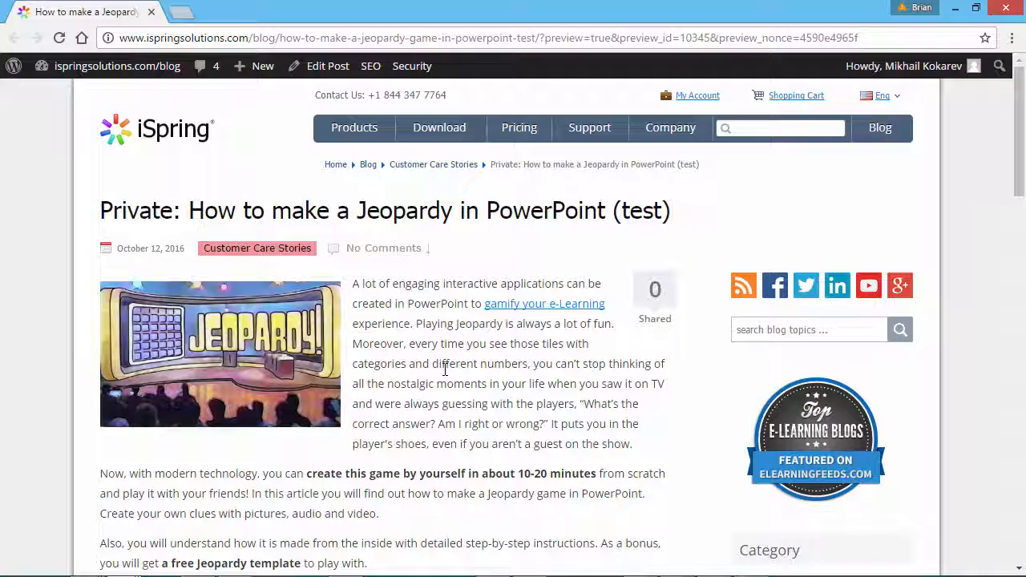
Locate the TEXT PLACEHOLDER line in the post preview and open the post for editing
scroll("down", 3)
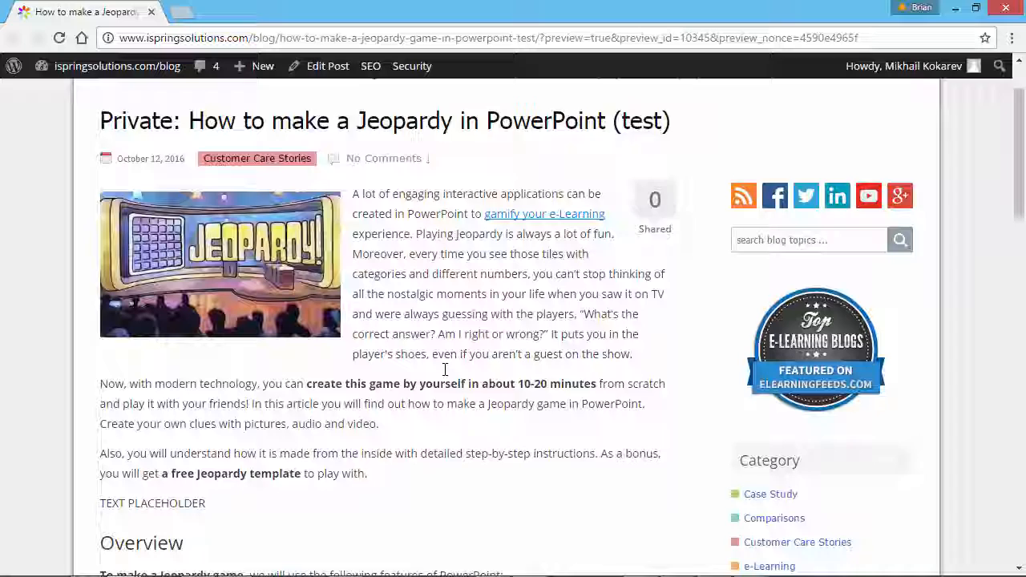
scroll("down", 3)
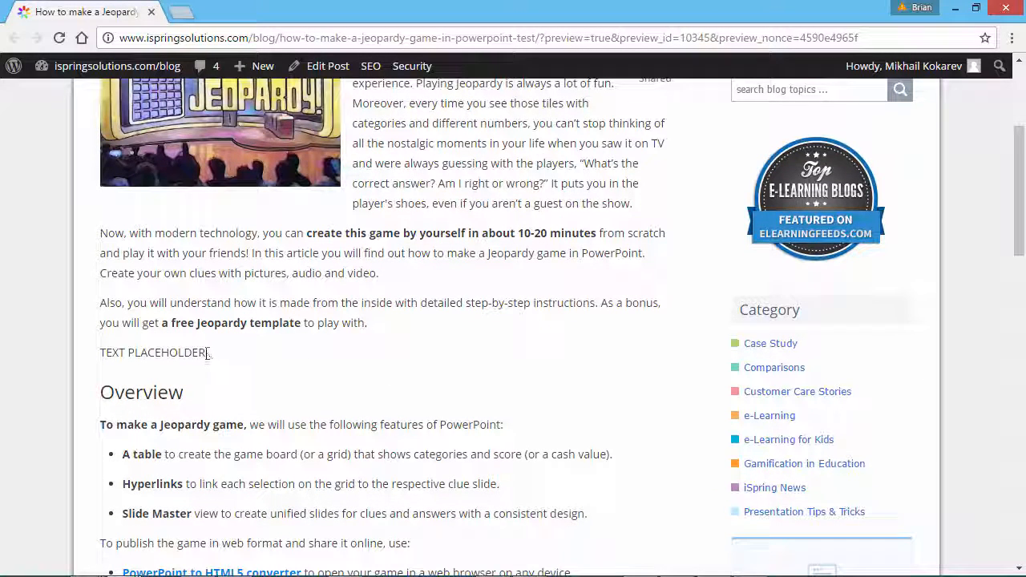
triple_click(153, 353)
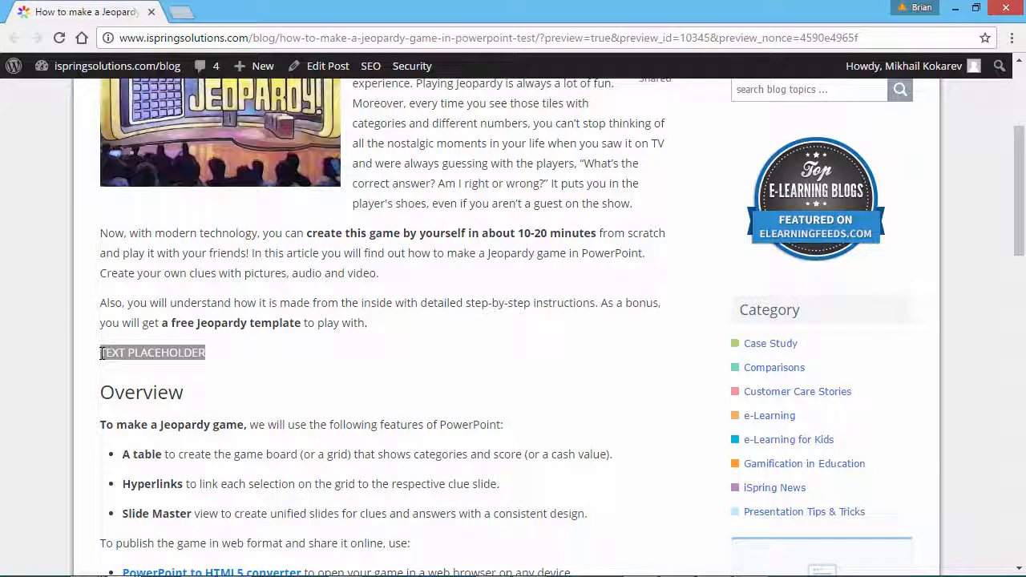
left_click(327, 66)
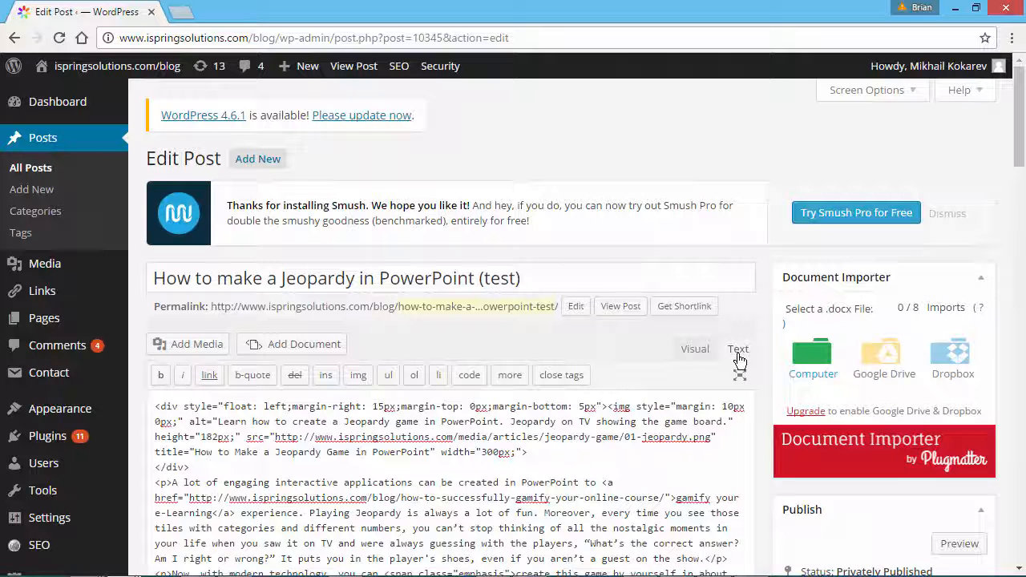
Search the post's HTML source for 'text placeholder'
key("ctrl+f")
type("text placeholder")
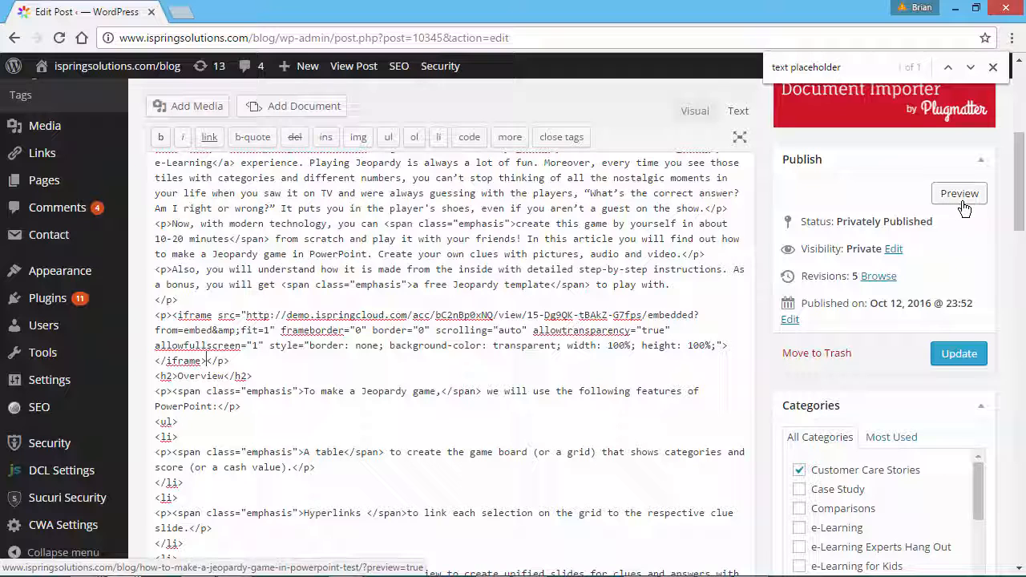
mouse_move(959, 354)
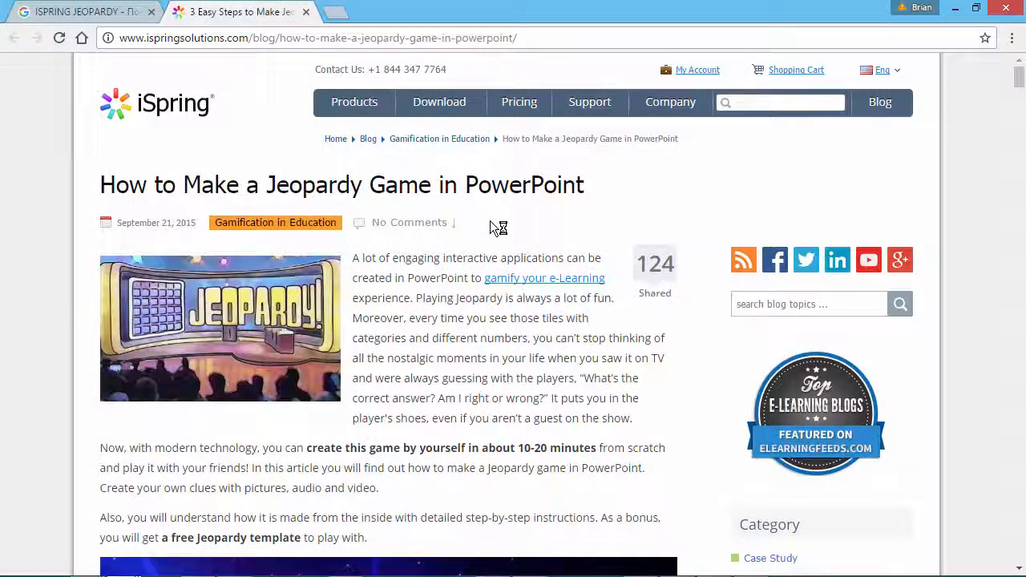
Scroll to the embedded Jeopardy game in the published post and start it
scroll("down", 3)
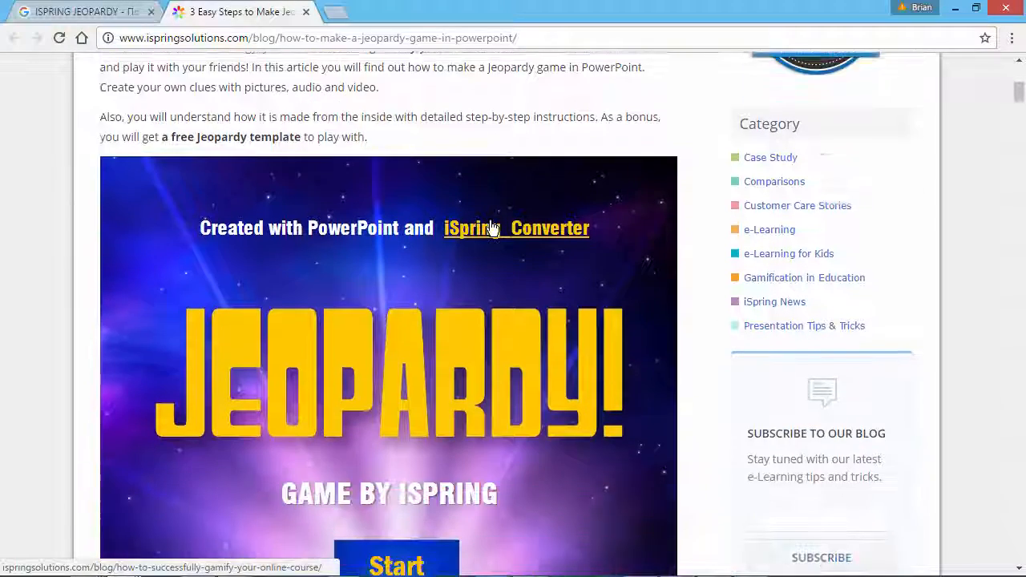
scroll("down", 3)
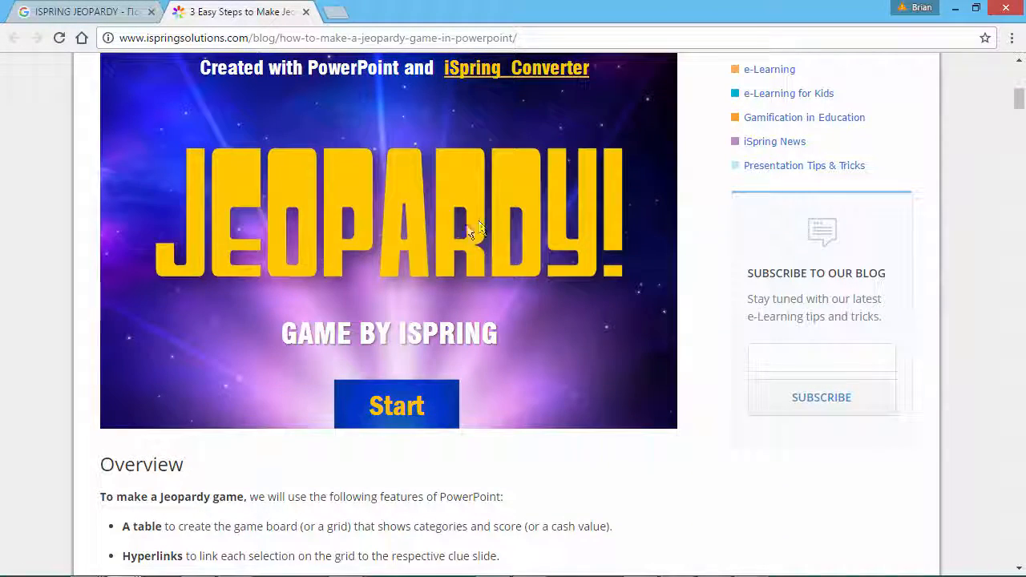
mouse_move(396, 404)
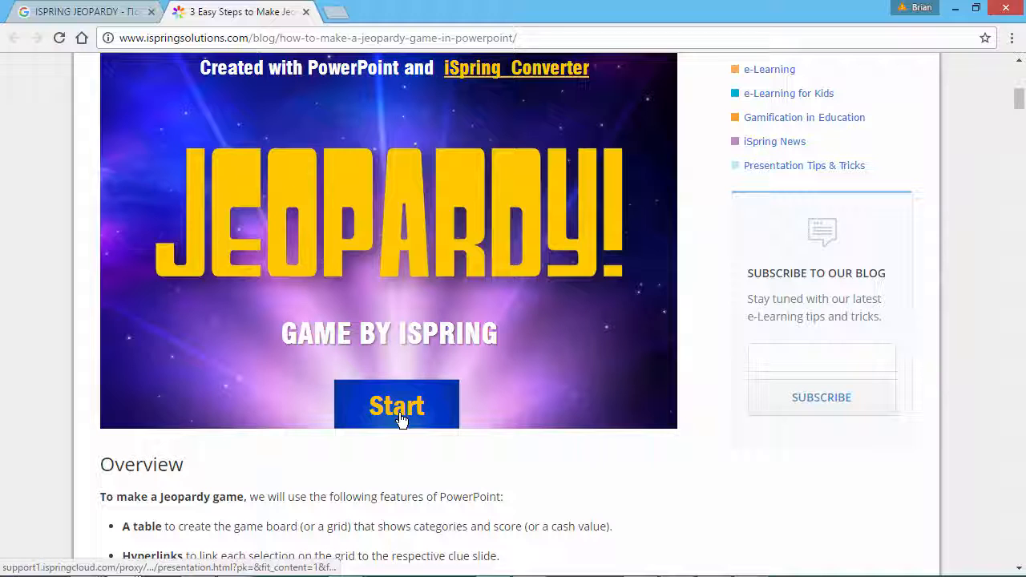
left_click(397, 405)
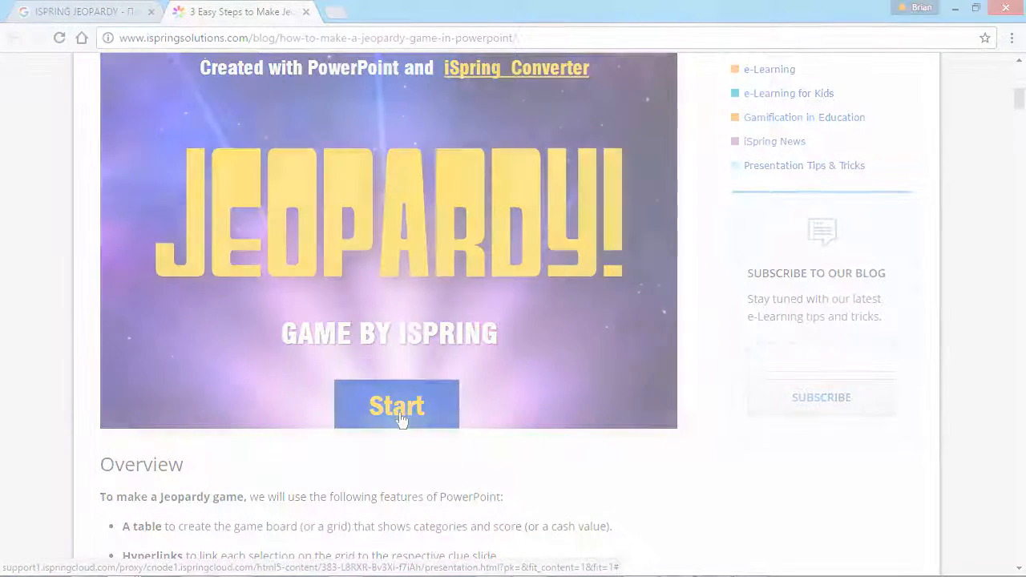